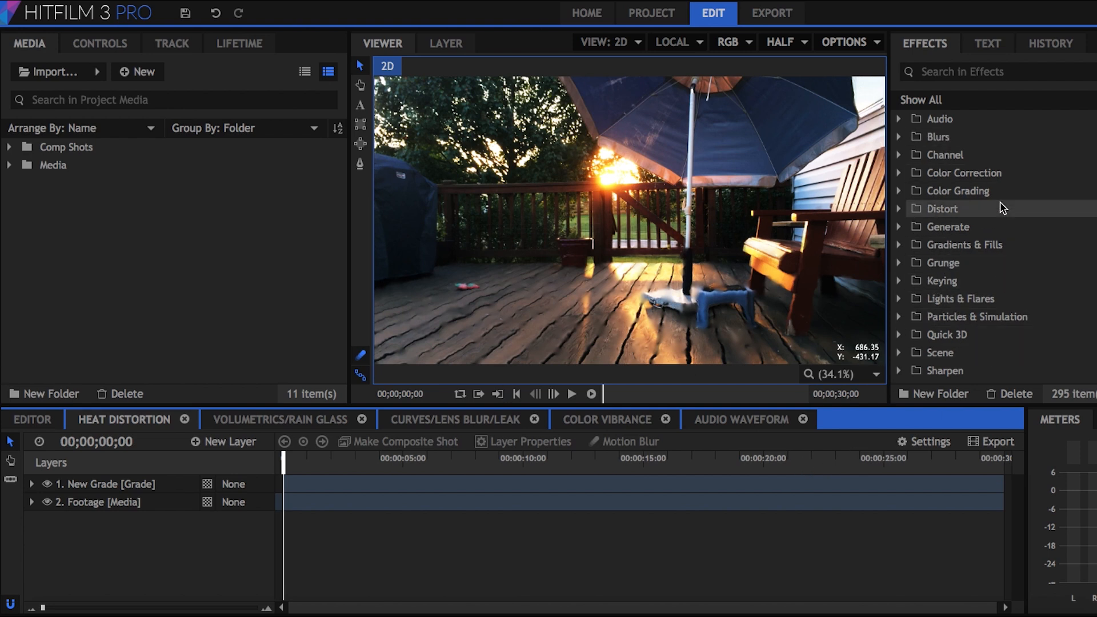
{"action": "mouse_move", "coordinate": [1018, 262]}
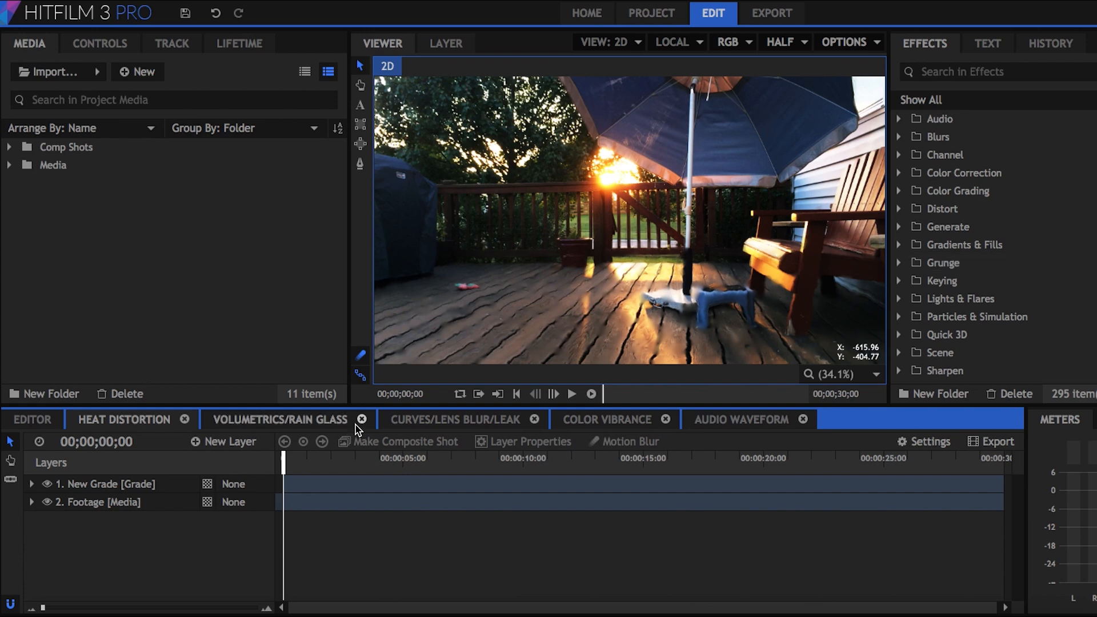
{"action": "mouse_move", "coordinate": [294, 470]}
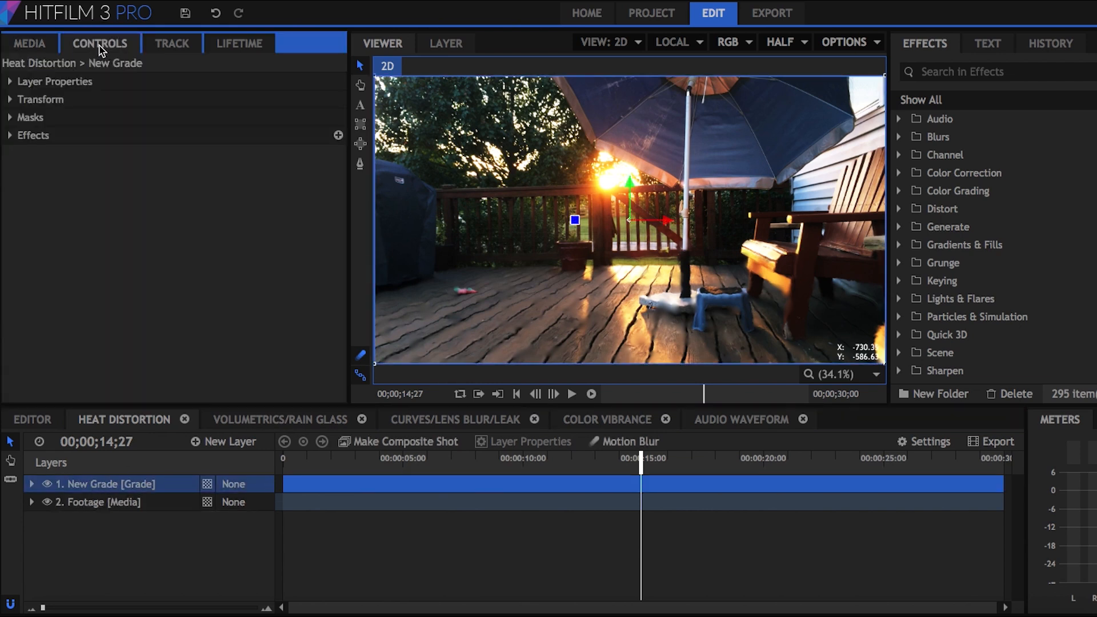
Show the Heat Distortion effect on New Grade and reset the playhead to 0.
{"action": "right_click", "coordinate": [90, 153]}
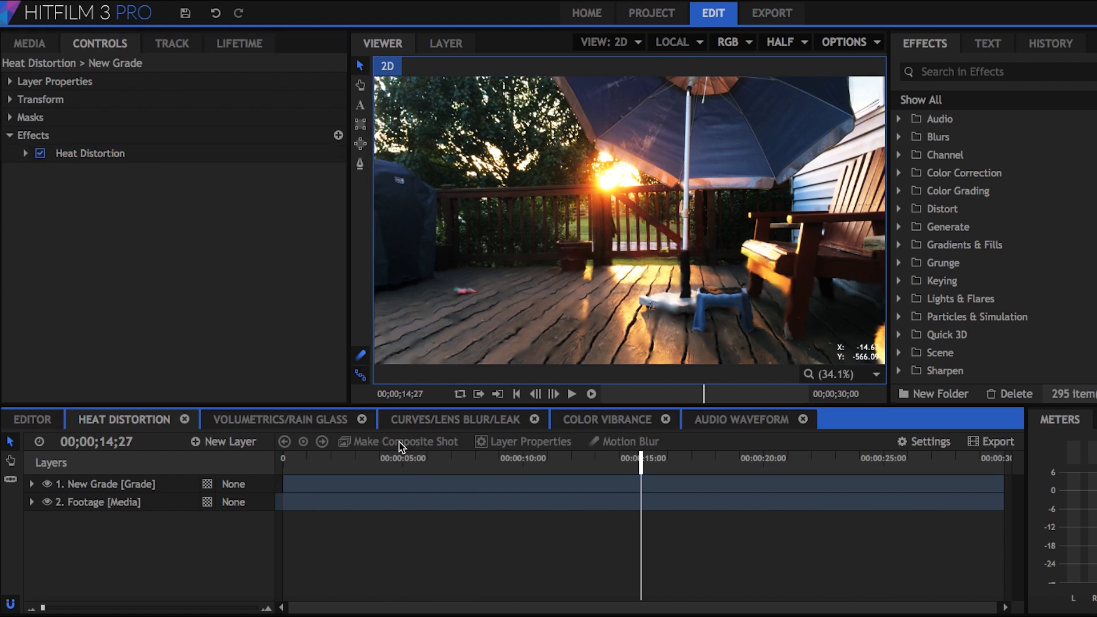
{"action": "left_click", "coordinate": [571, 394]}
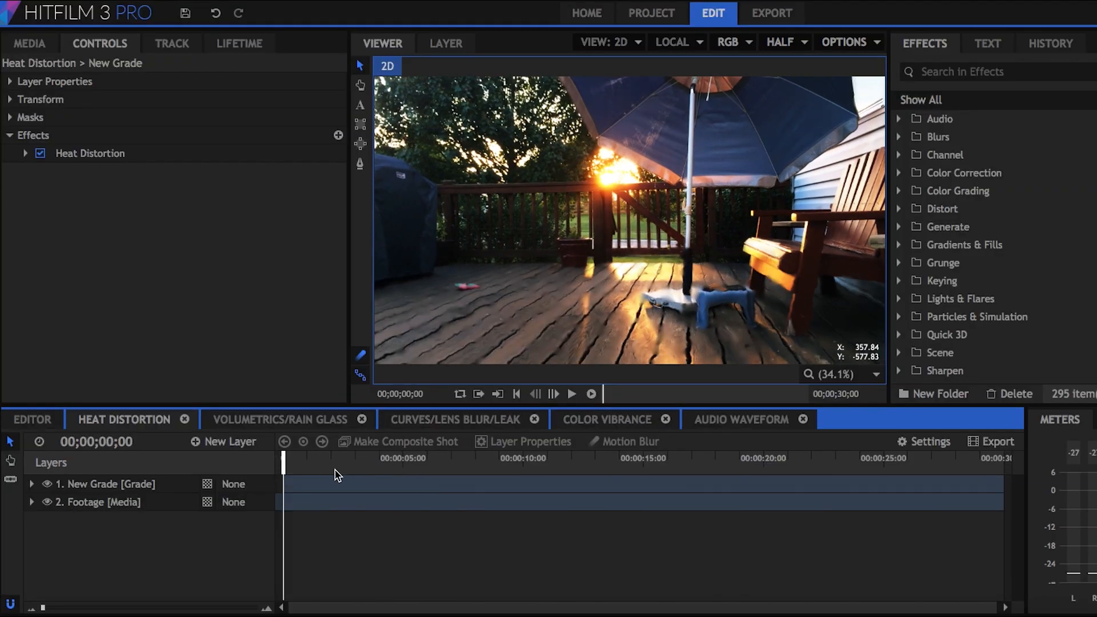
Enable Auto Volumetrics on the window shot and raise the Light Source threshold.
{"action": "left_click", "coordinate": [281, 419]}
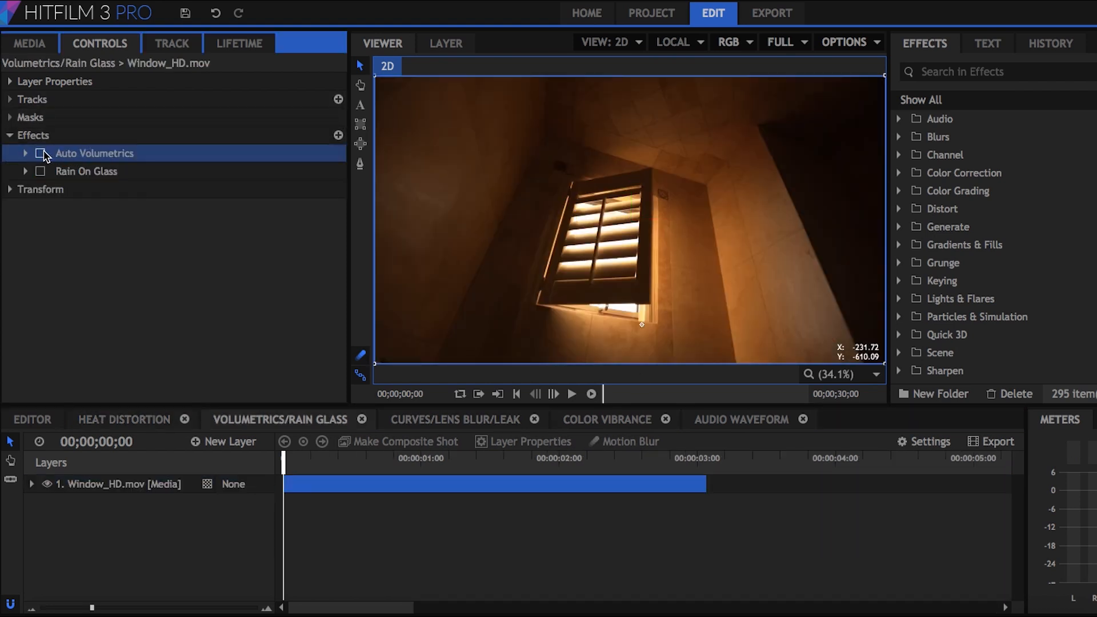
{"action": "left_click", "coordinate": [40, 154]}
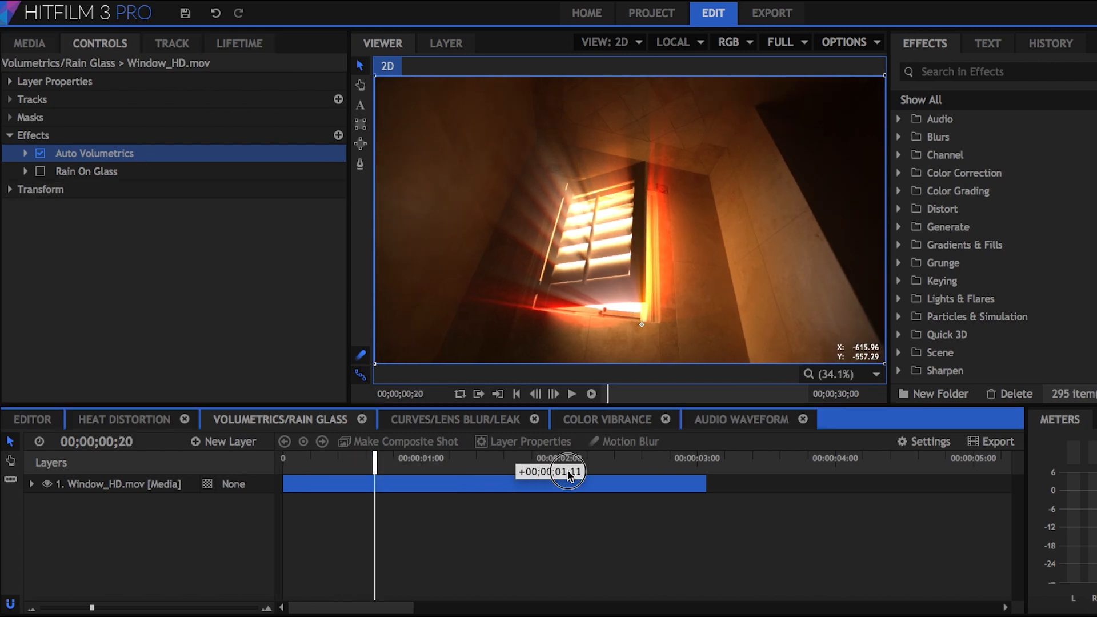
{"action": "left_click", "coordinate": [25, 153]}
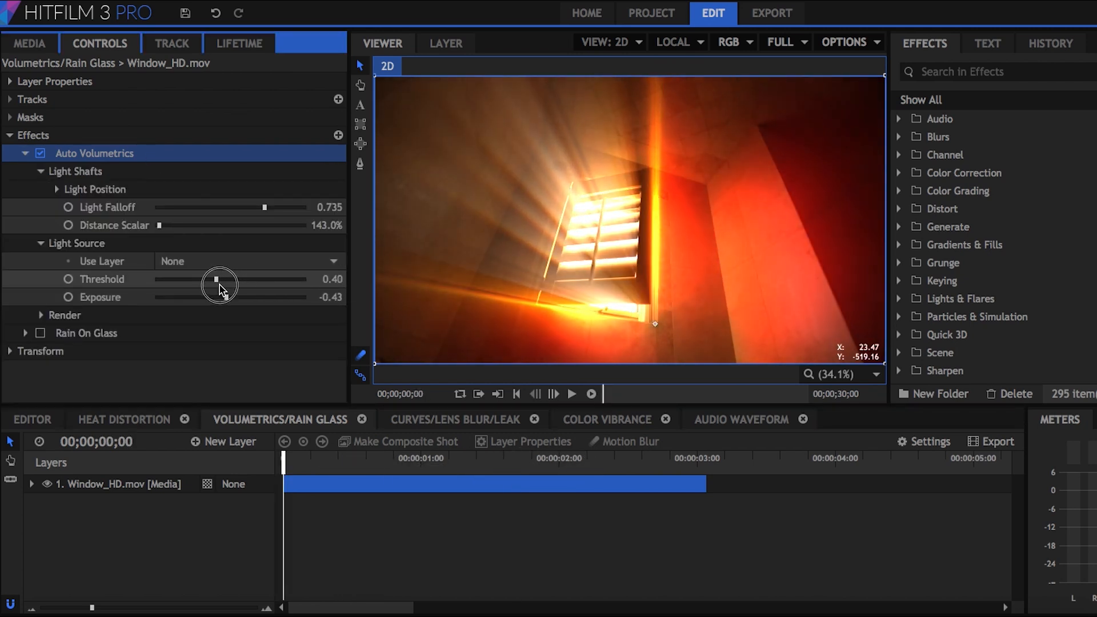
{"action": "left_click_drag", "start_coordinate": [219, 279], "coordinate": [268, 280]}
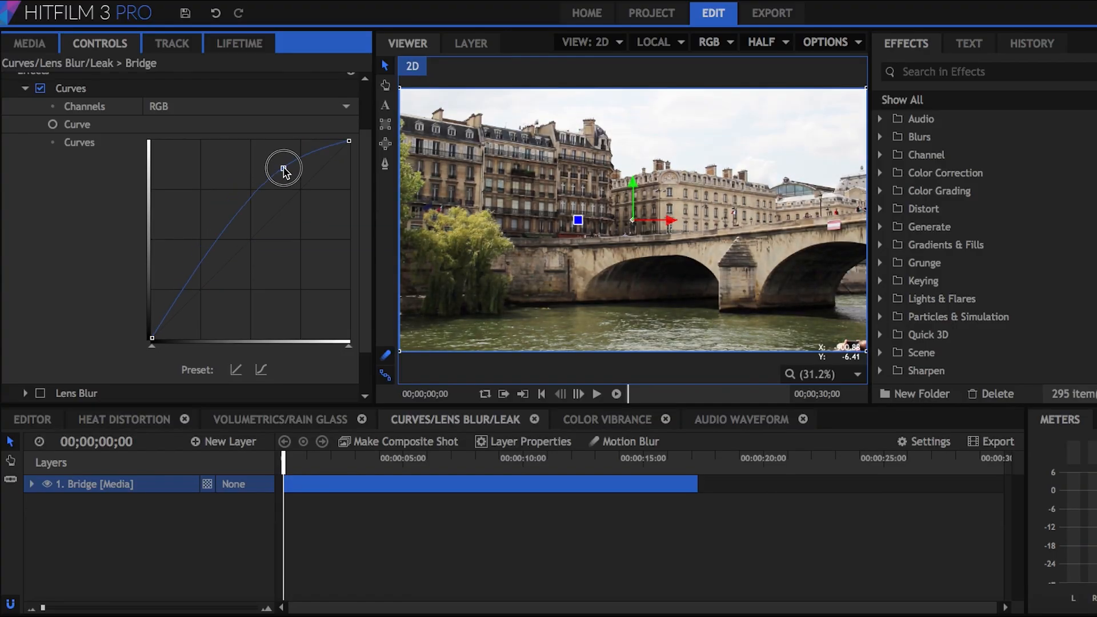
Brighten the Bridge shot's RGB curve, then adjust the Blue and Green channel curves.
{"action": "left_click_drag", "start_coordinate": [284, 168], "coordinate": [190, 310]}
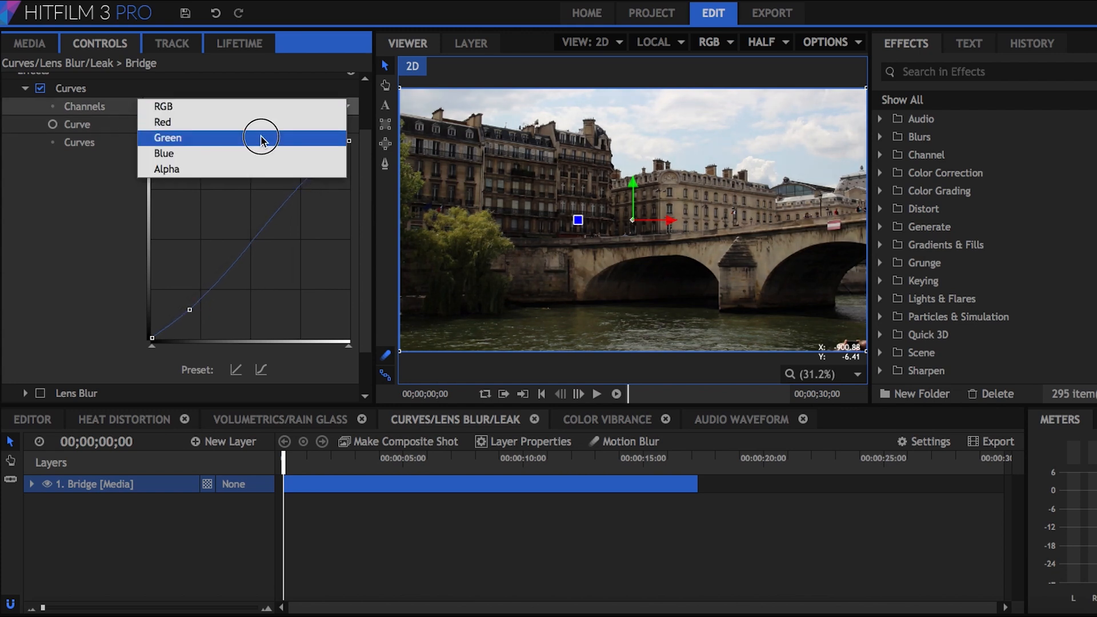
{"action": "left_click", "coordinate": [164, 152]}
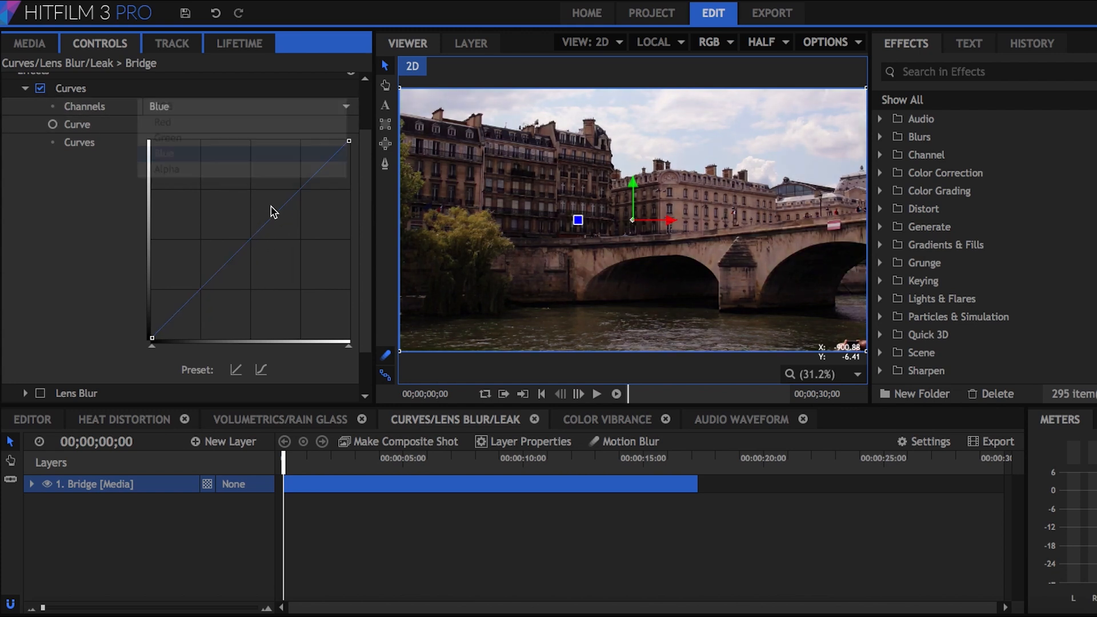
{"action": "left_click", "coordinate": [246, 106]}
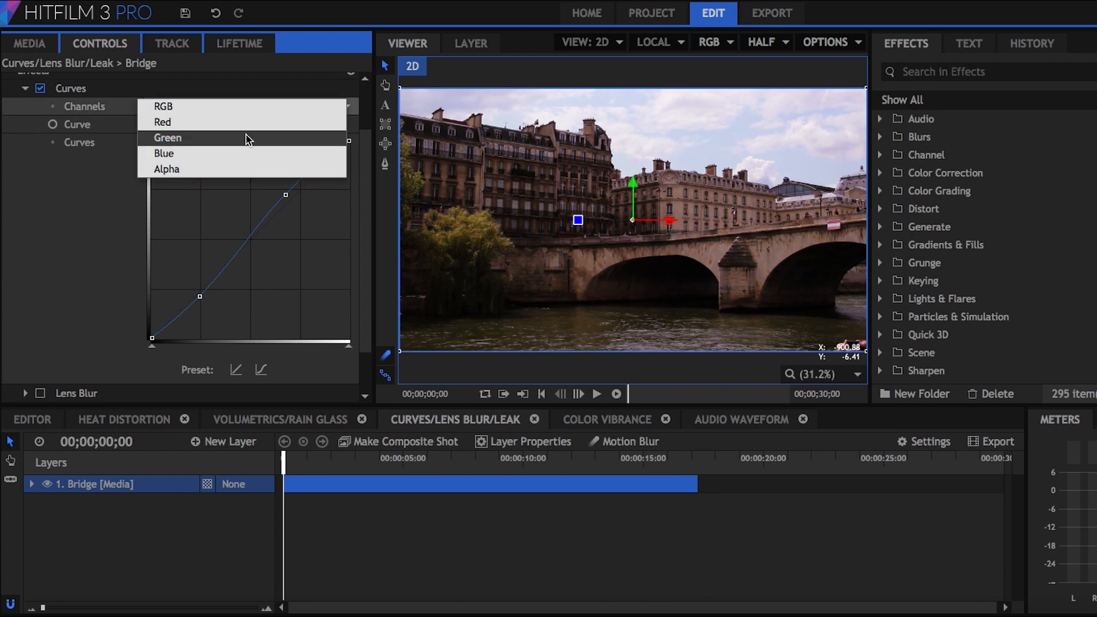
{"action": "left_click", "coordinate": [167, 137]}
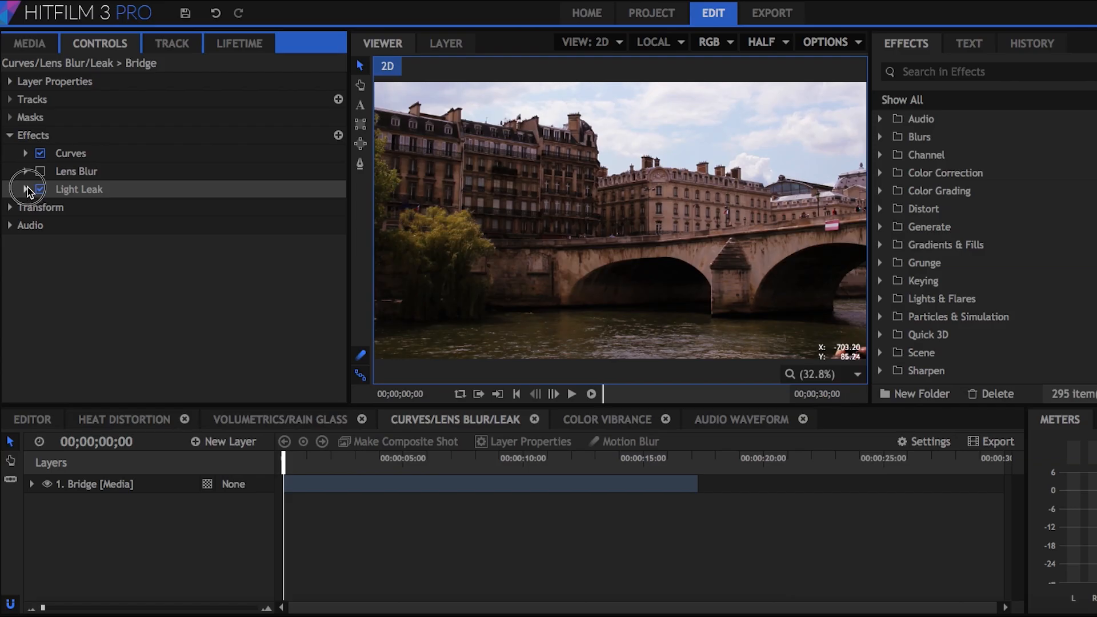
Show the Light Leak settings and preview the green leak over the Bridge shot.
{"action": "left_click", "coordinate": [25, 189]}
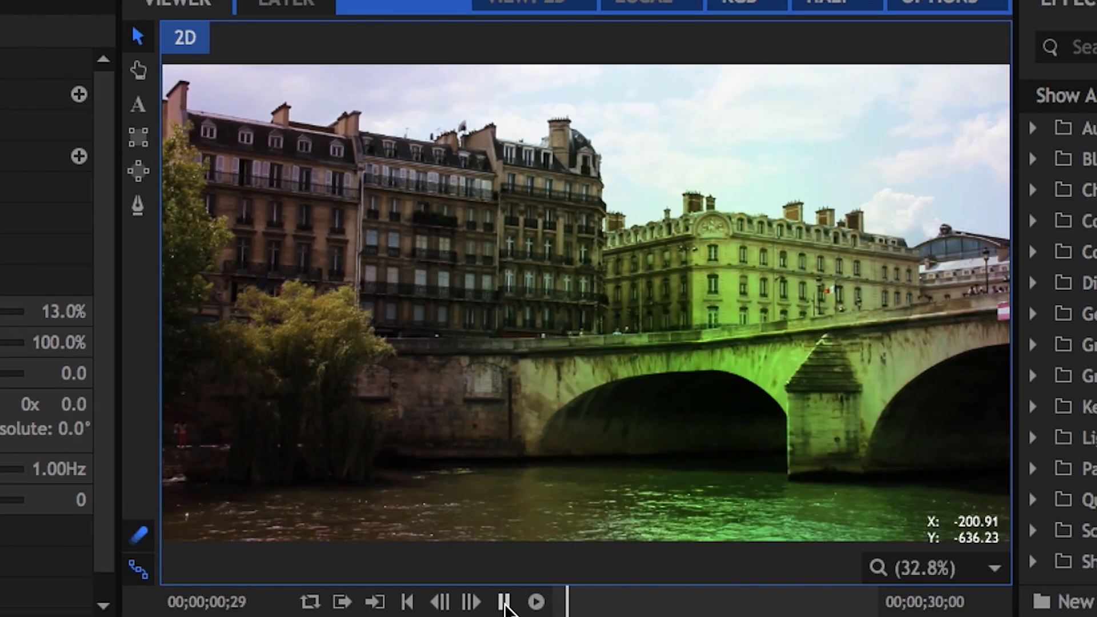
{"action": "left_click", "coordinate": [536, 602]}
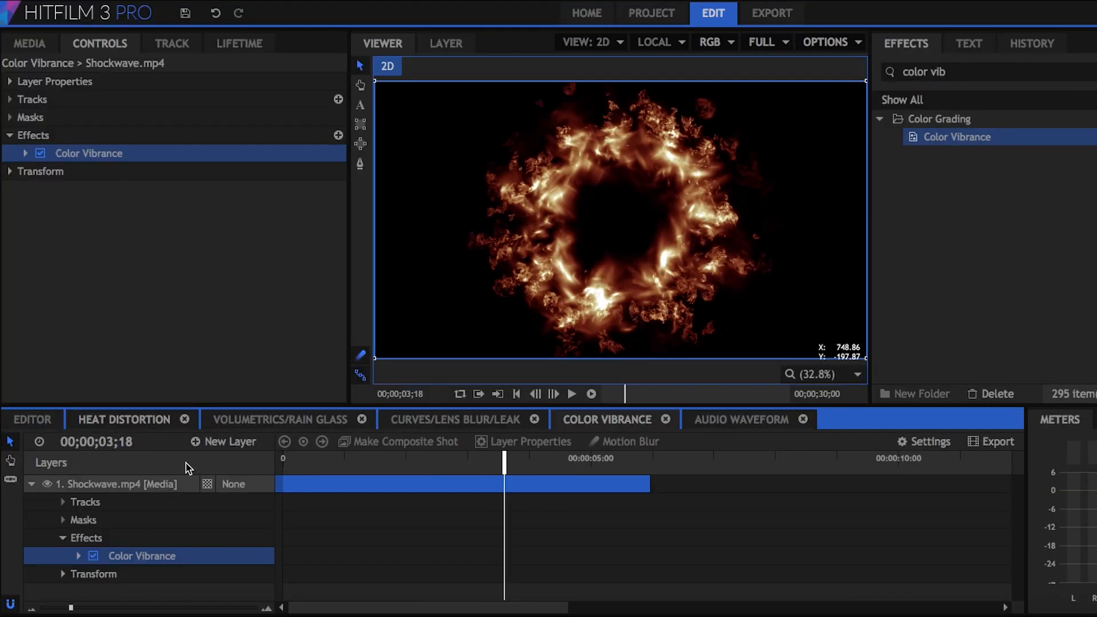
Set the Color Vibrance tint on Shockwave.mp4 to green.
{"action": "left_click", "coordinate": [25, 153]}
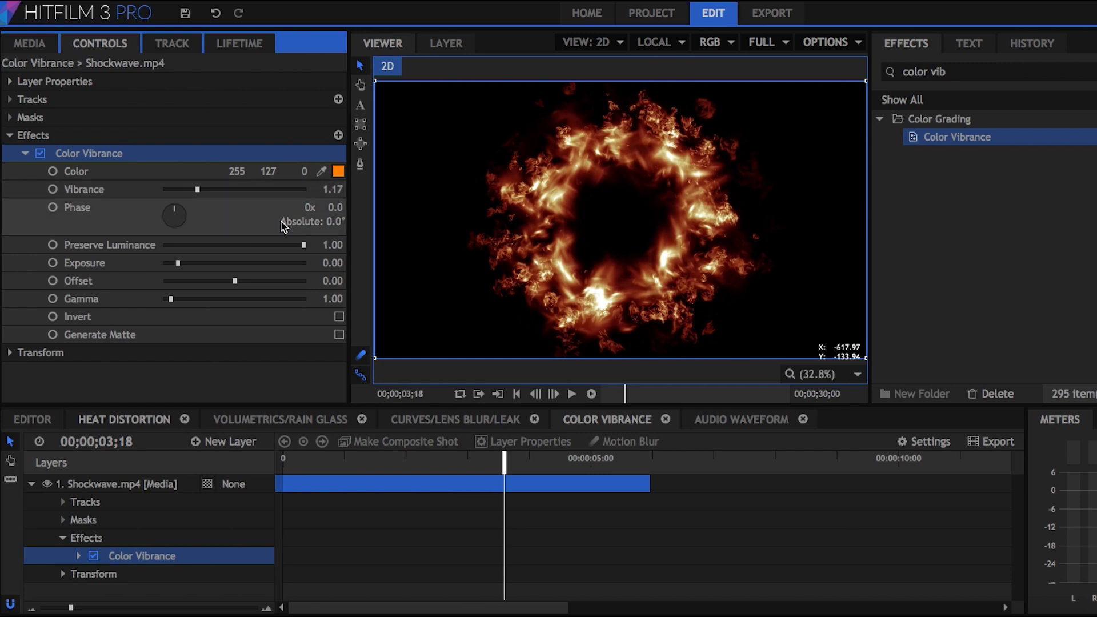
{"action": "left_click", "coordinate": [339, 172]}
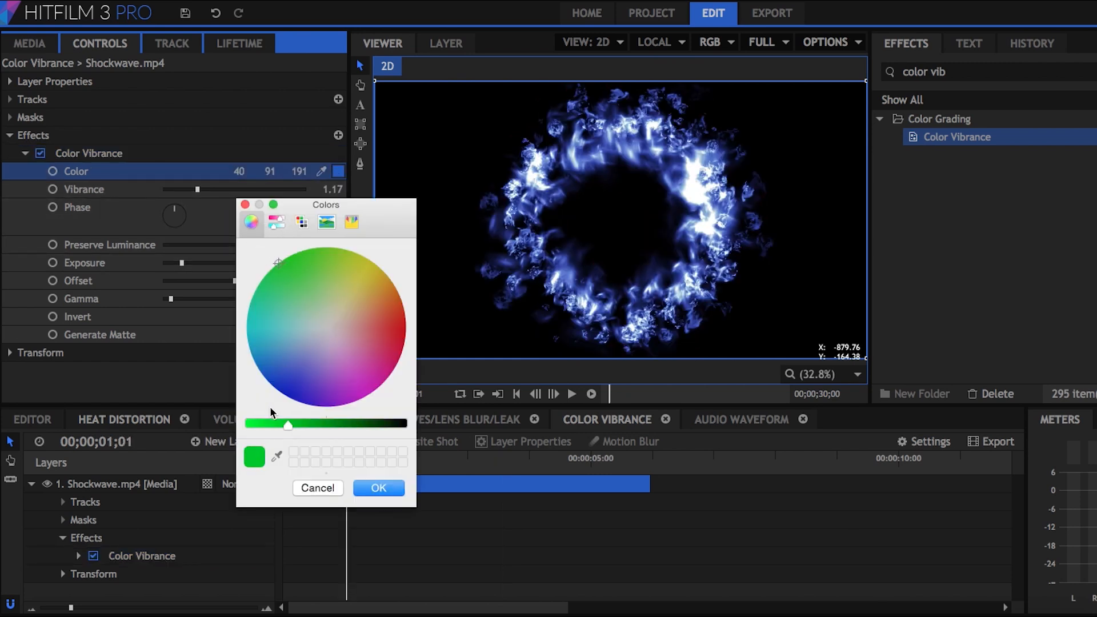
{"action": "left_click", "coordinate": [378, 488]}
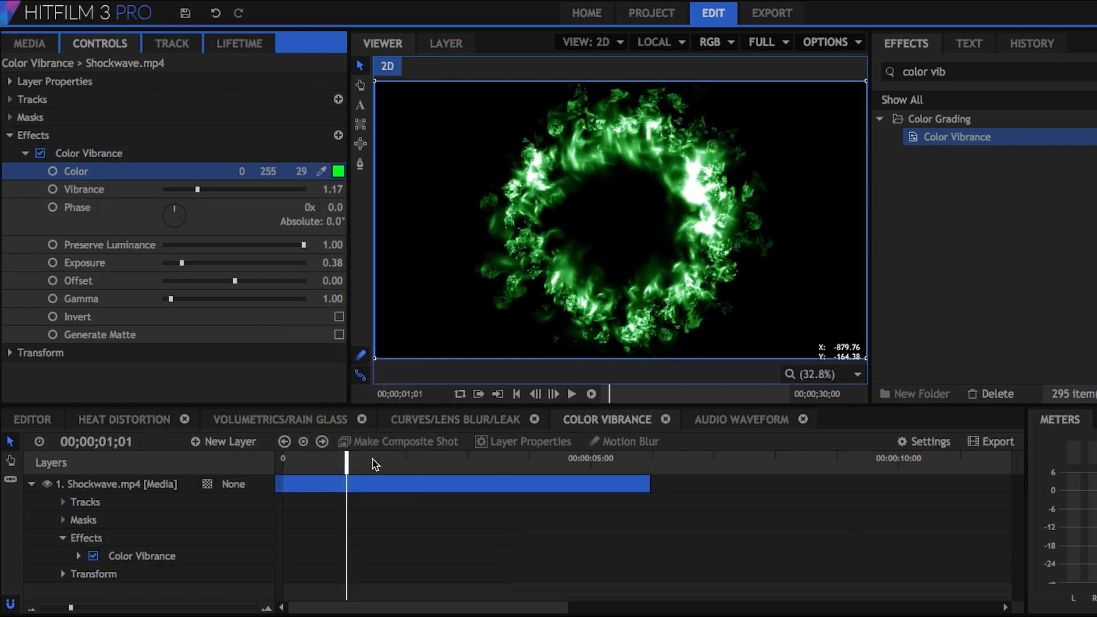
{"action": "left_click", "coordinate": [742, 419]}
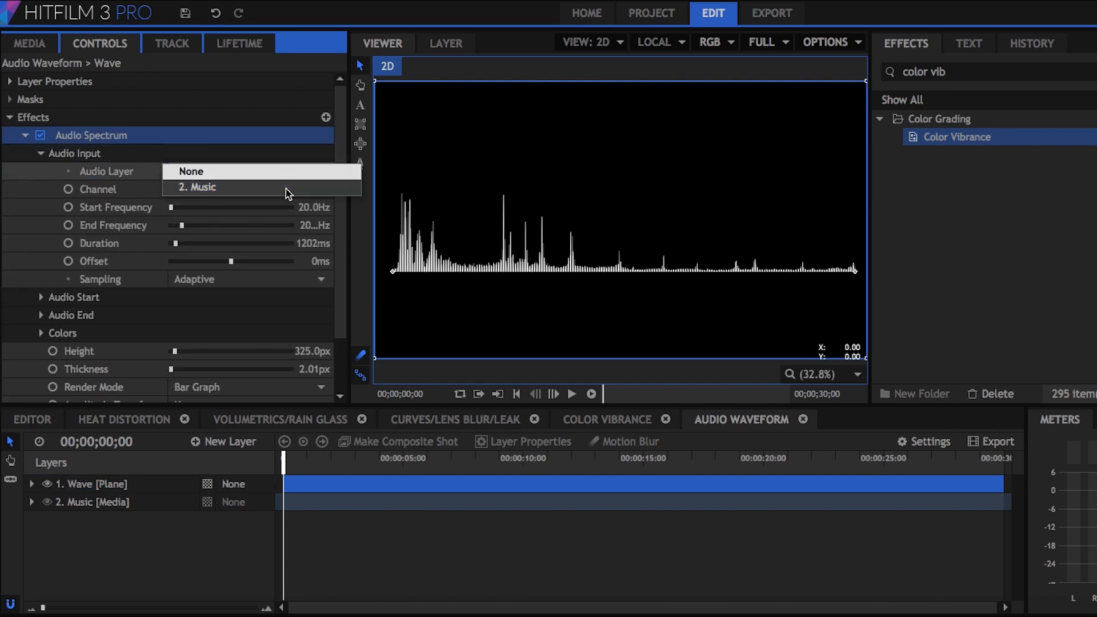
Set Audio Spectrum's Audio Layer to 2. Music and Render Mode to Points.
{"action": "left_click", "coordinate": [202, 187]}
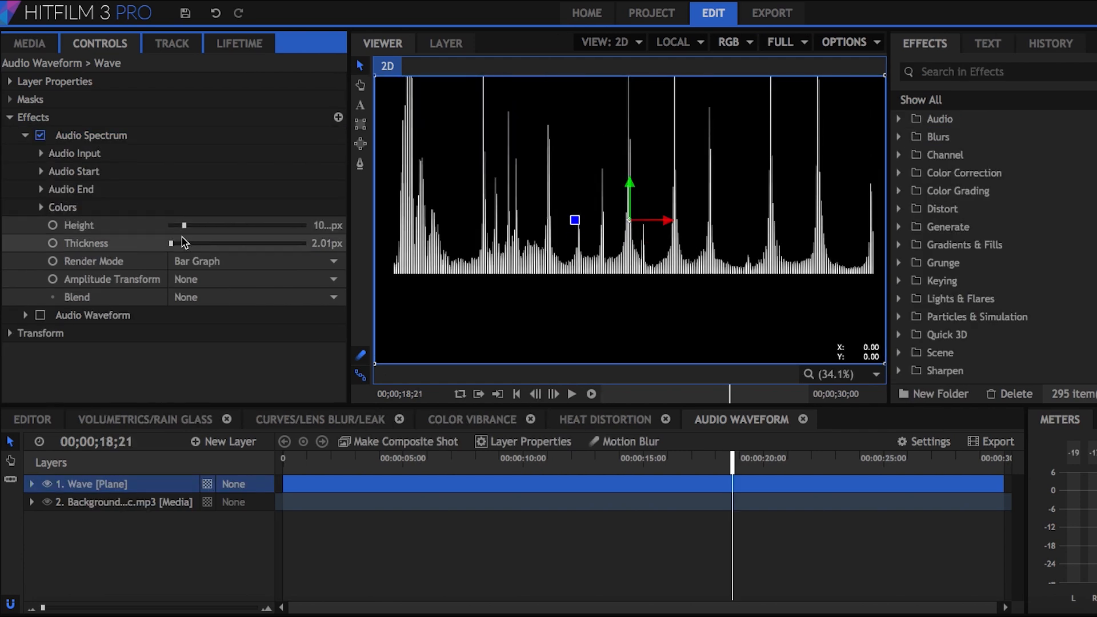
{"action": "left_click", "coordinate": [255, 261]}
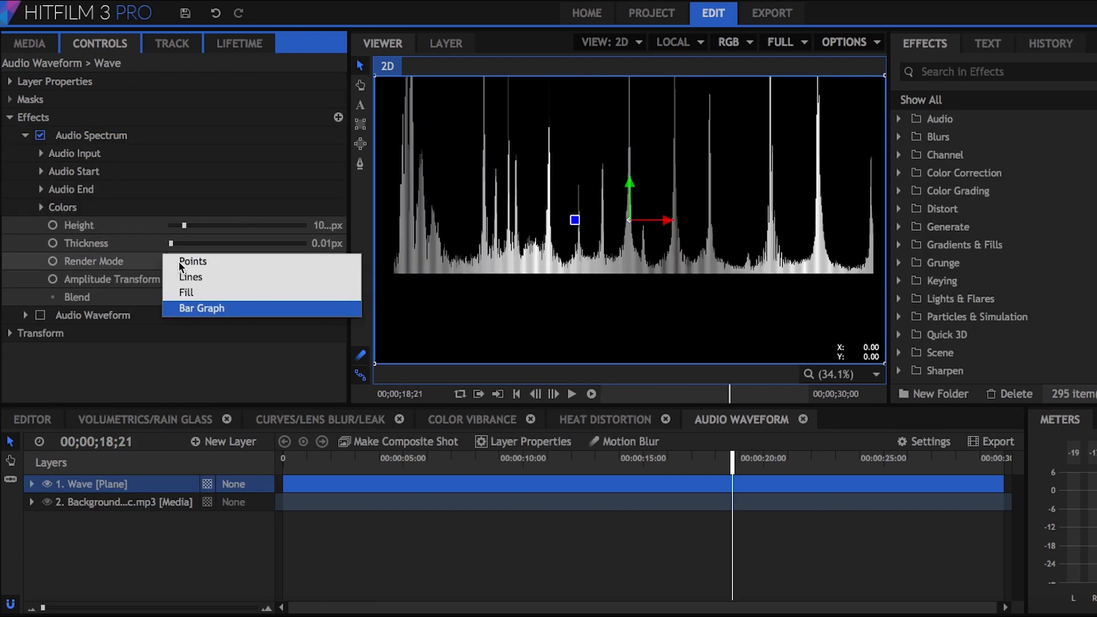
{"action": "left_click", "coordinate": [191, 277]}
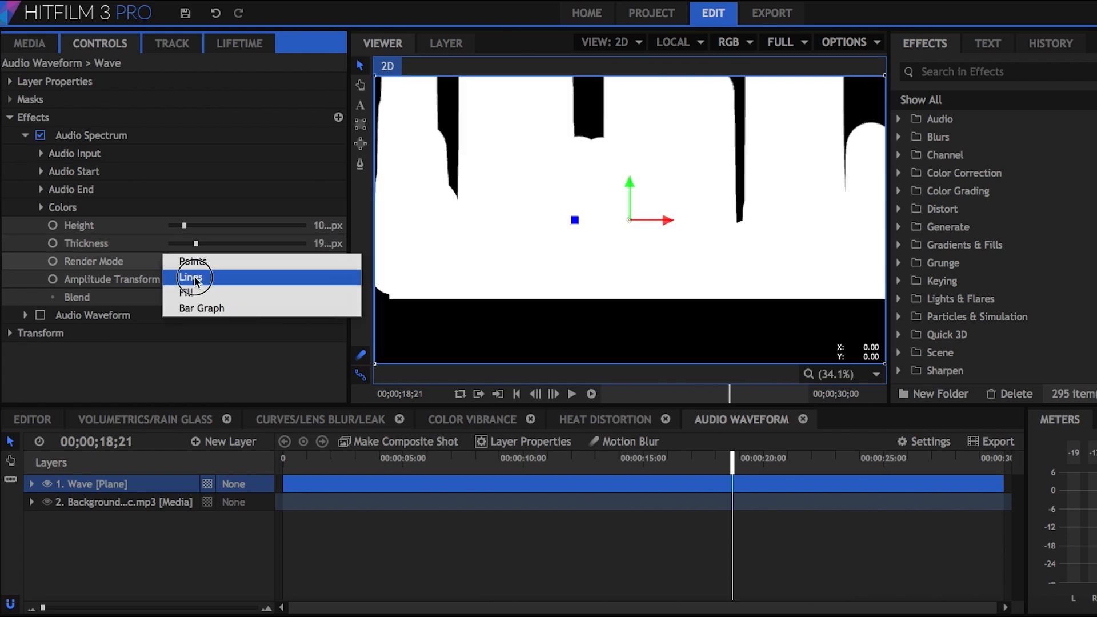
{"action": "left_click", "coordinate": [191, 261]}
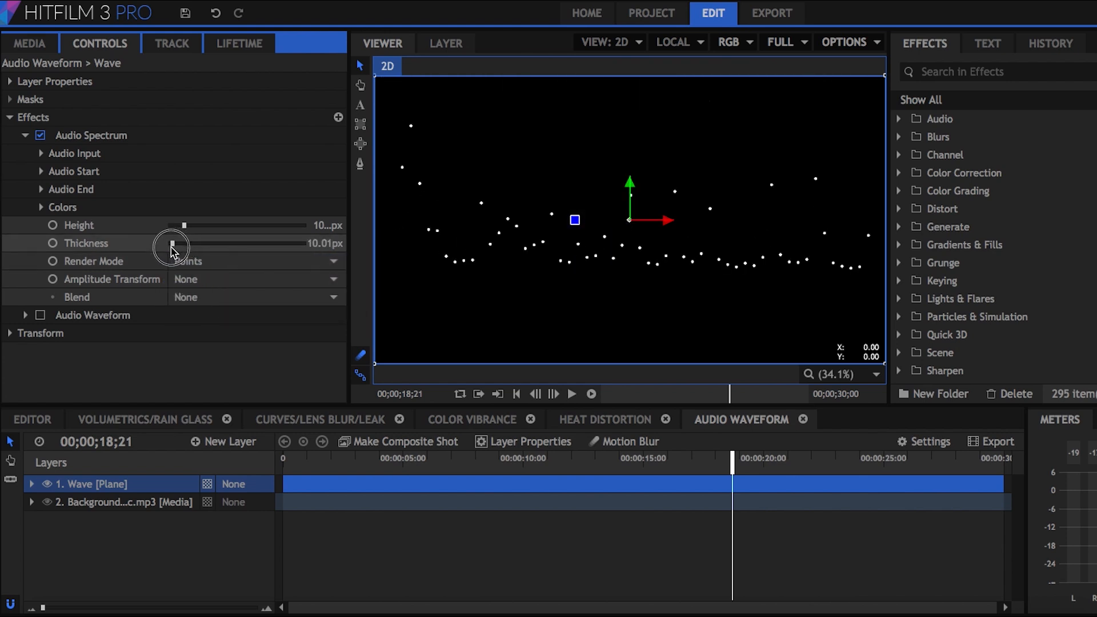